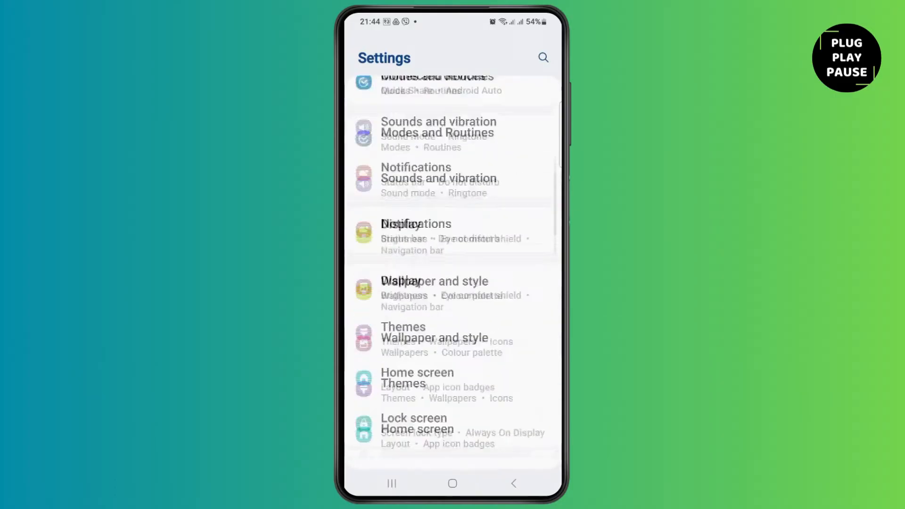
# Step: Open YouTube from the Apps list and scroll its App info to the Storage entry
pyautogui.scroll(-3)
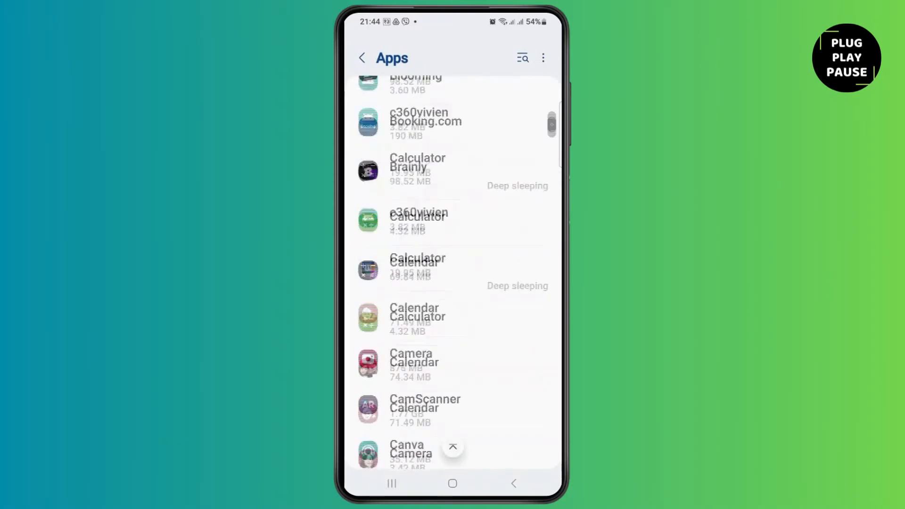
pyautogui.scroll(-3)
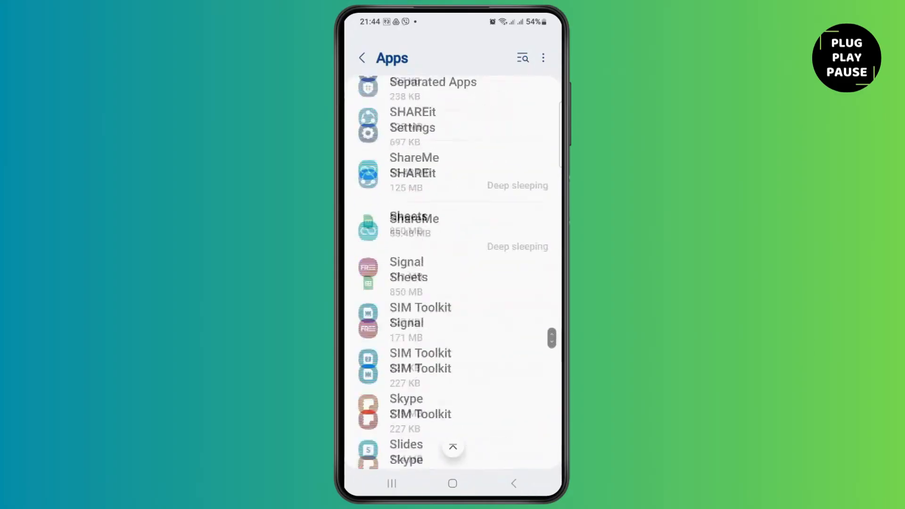
pyautogui.scroll(-3)
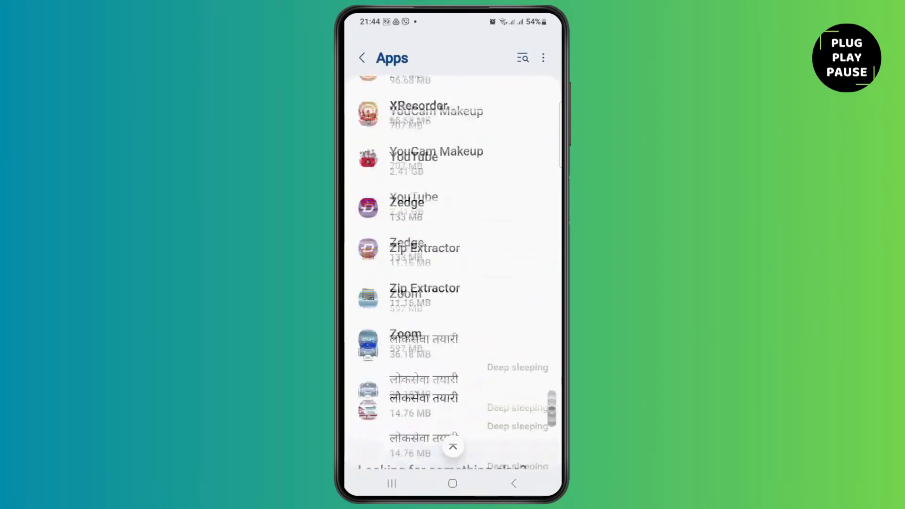
pyautogui.scroll(3)
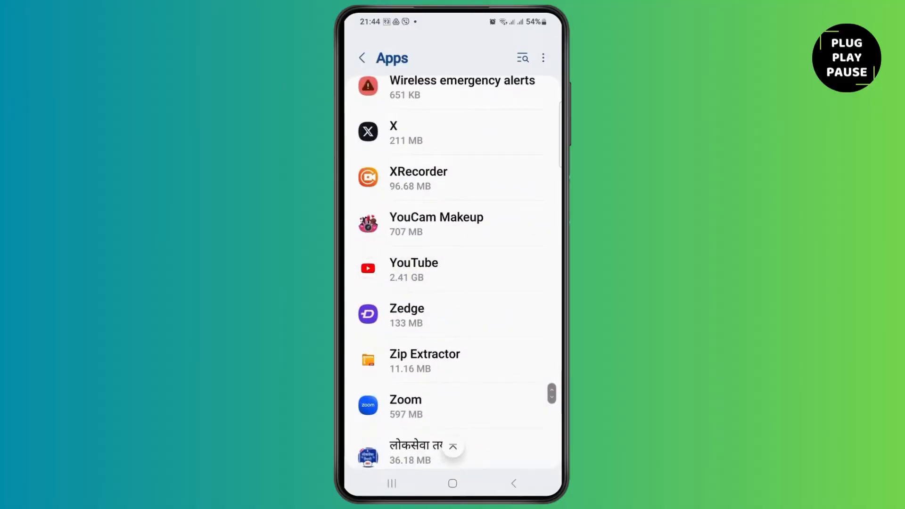
pyautogui.click(413, 269)
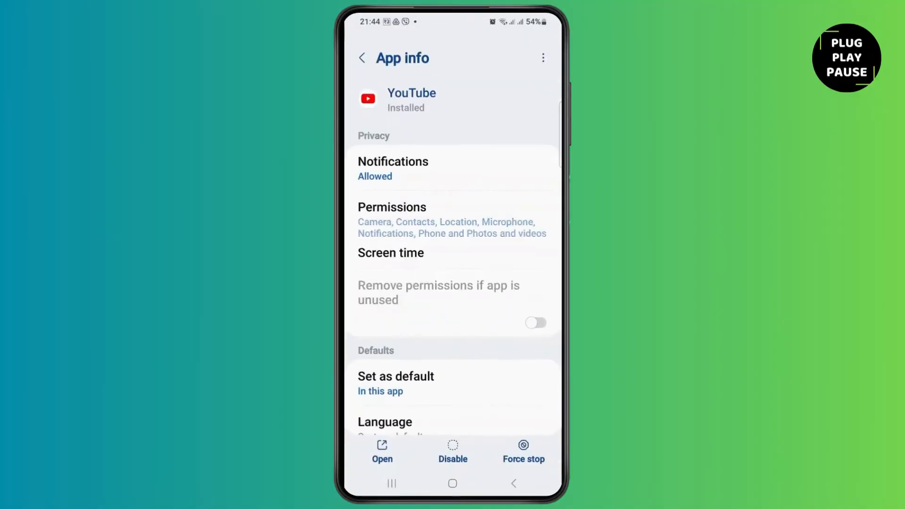
pyautogui.scroll(-3)
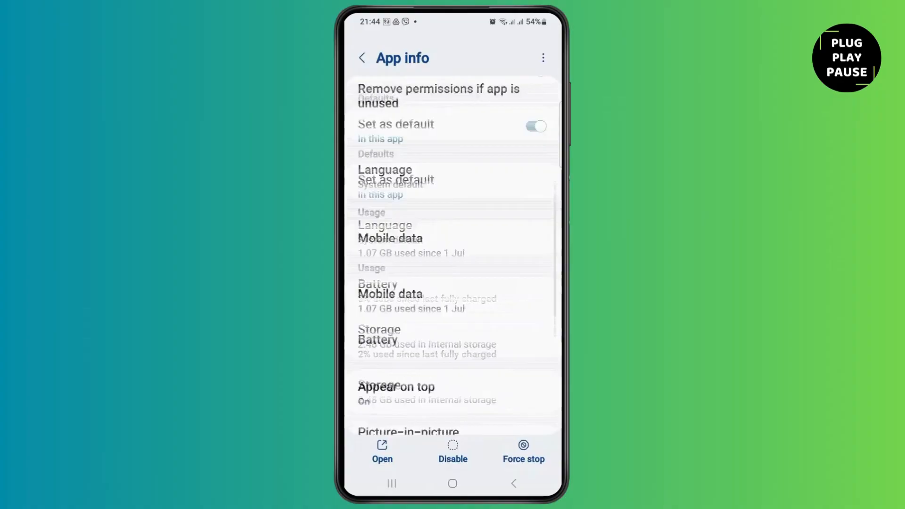
pyautogui.scroll(-3)
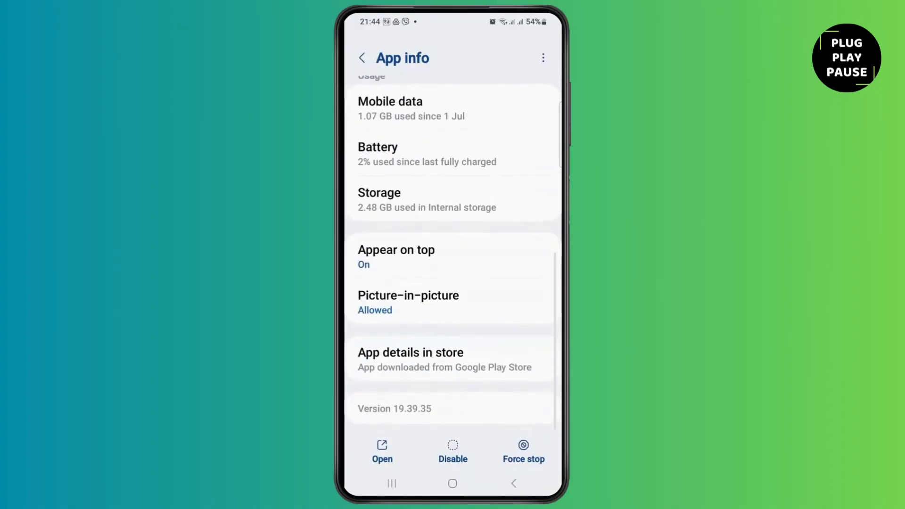
# Step: Clear YouTube's cache to 0 B from Storage and return to App info
pyautogui.click(378, 199)
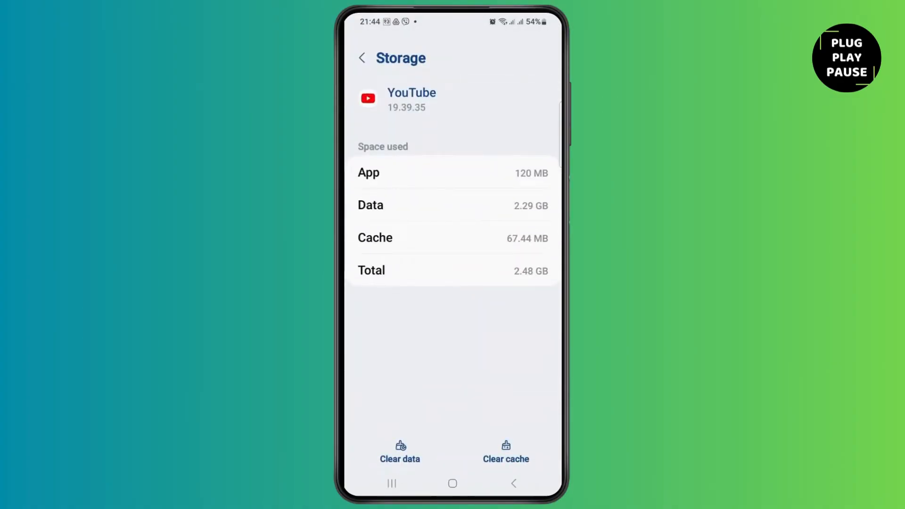
pyautogui.click(506, 450)
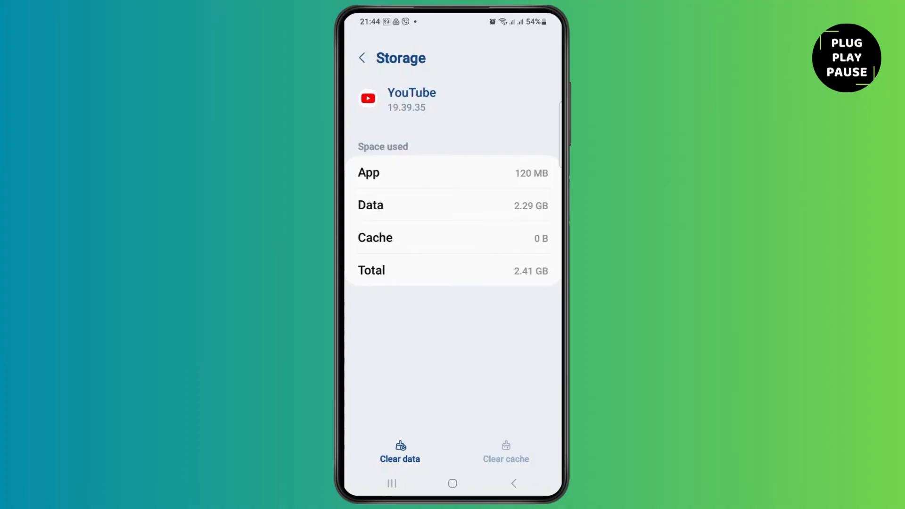
pyautogui.click(362, 57)
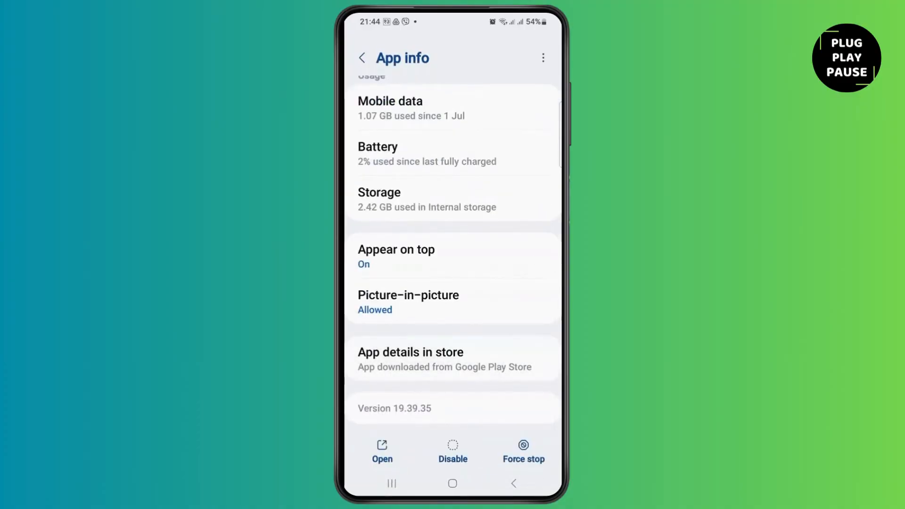
# Step: Open YouTube's Play Store page via App details and pull down the notification shade
pyautogui.click(410, 352)
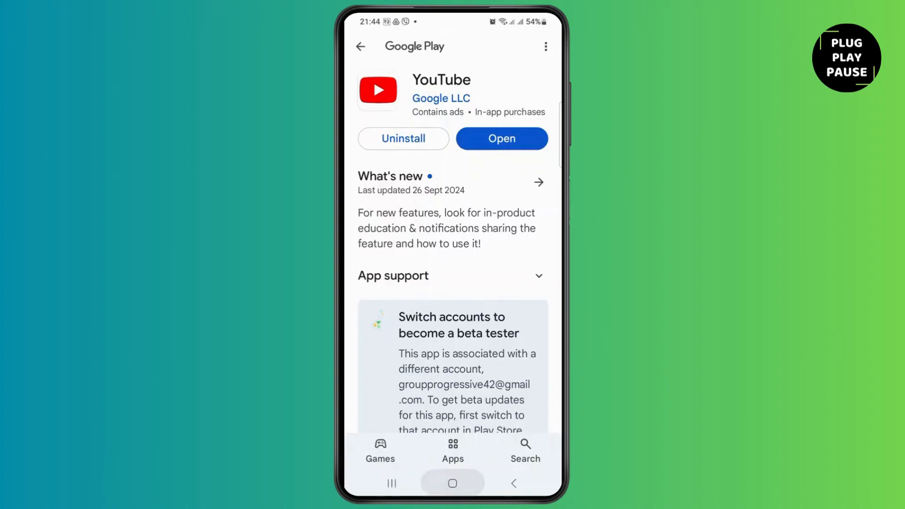
pyautogui.click(452, 483)
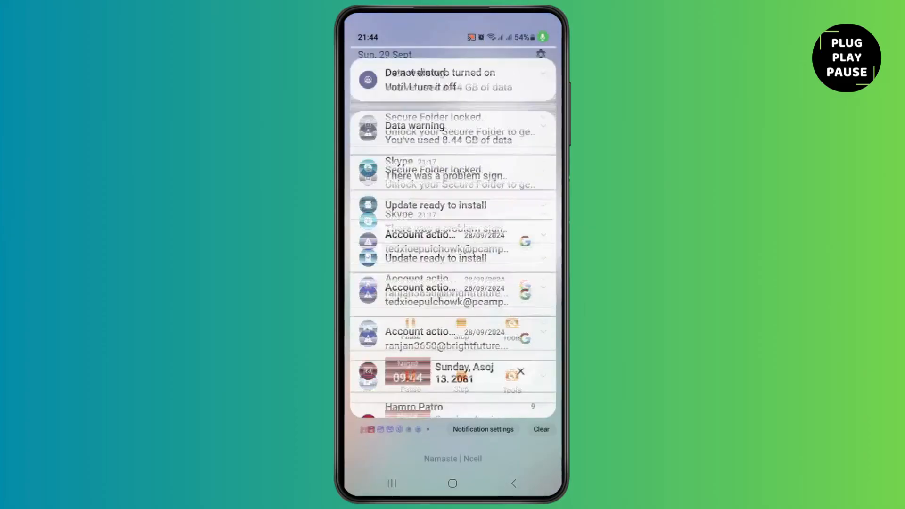
pyautogui.scroll(-3)
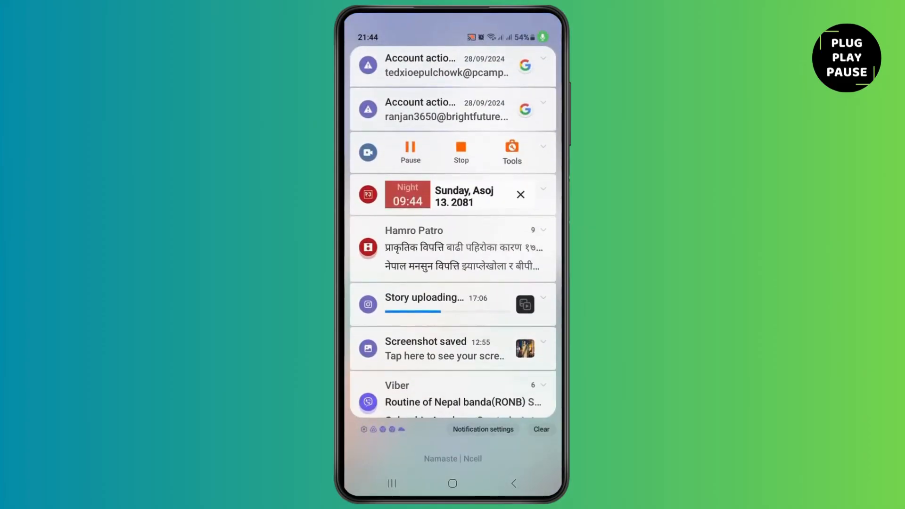